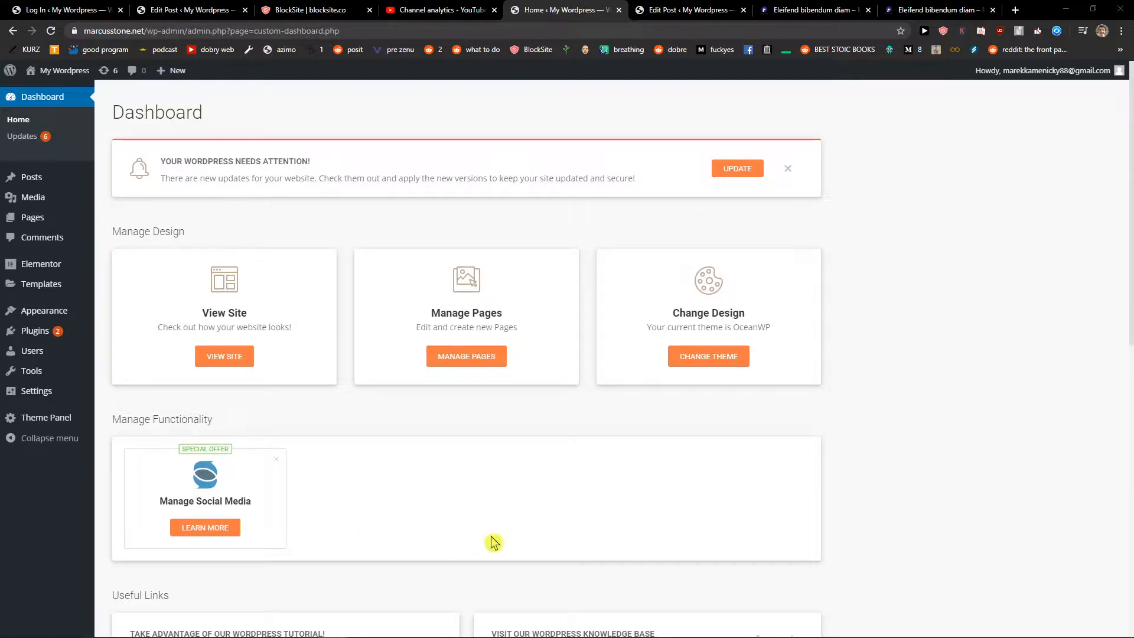
{"action": "mouse_move", "coordinate": [34, 330]}
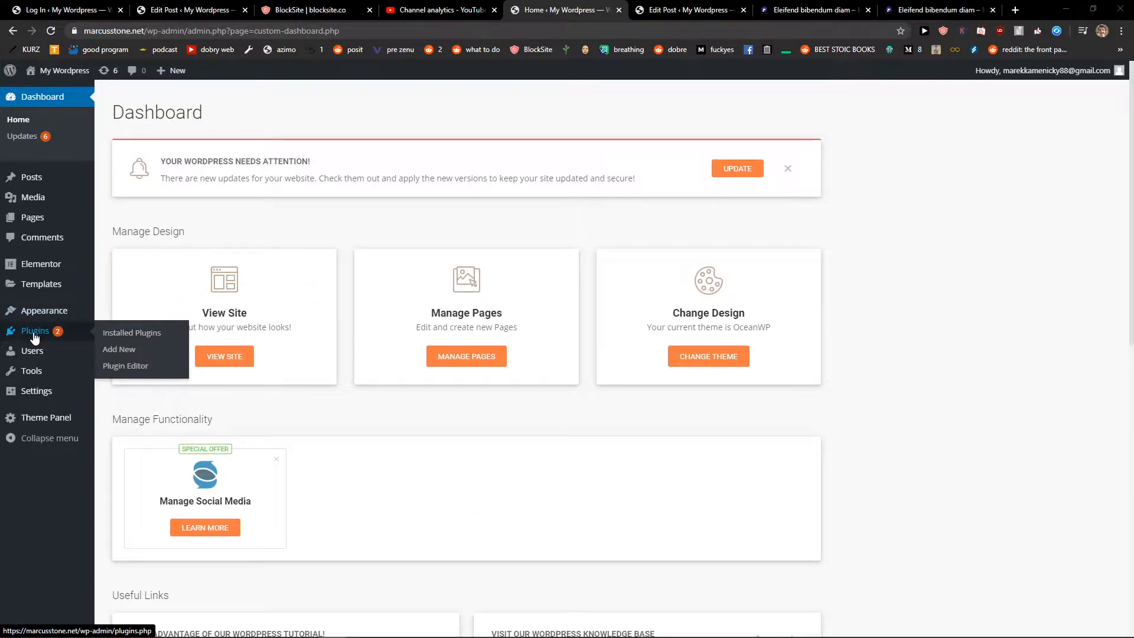
- Open the Add Plugins page from the Plugins menu in the admin sidebar
{"action": "left_click", "coordinate": [132, 332]}
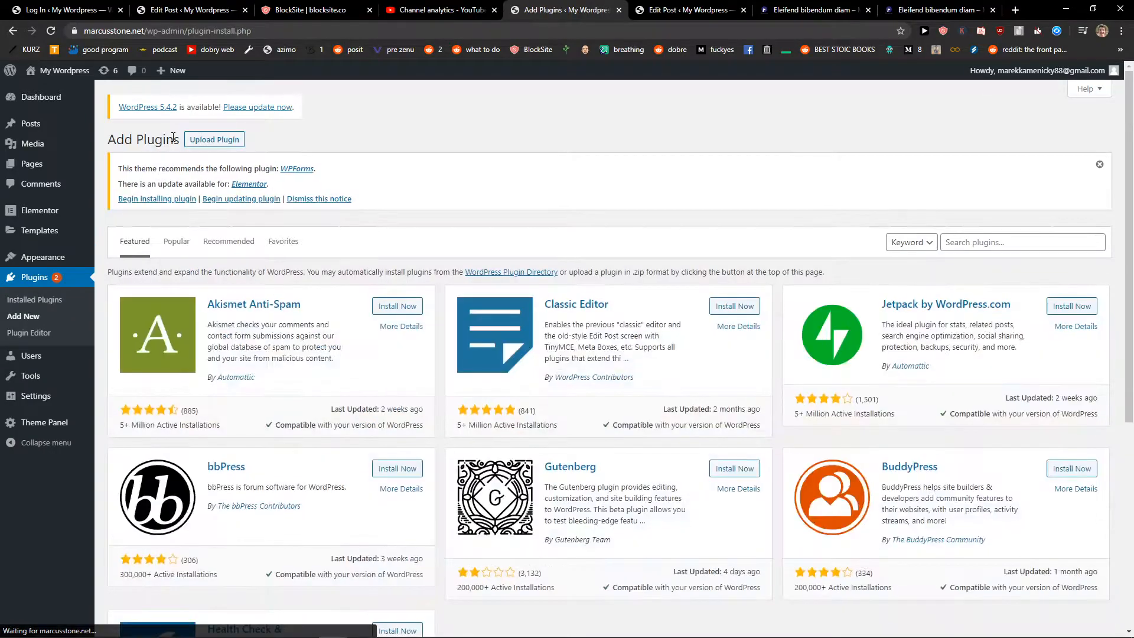
{"action": "mouse_move", "coordinate": [976, 260]}
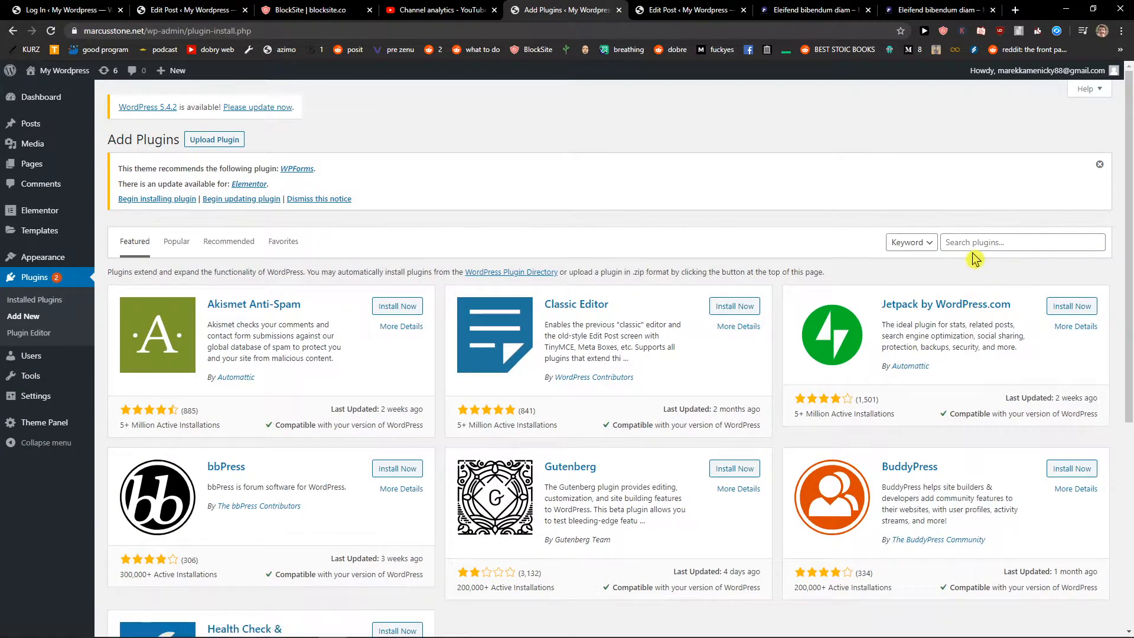
- Search the plugin directory, then install and activate WP Document Revisions
{"action": "type", "text": "wp c"}
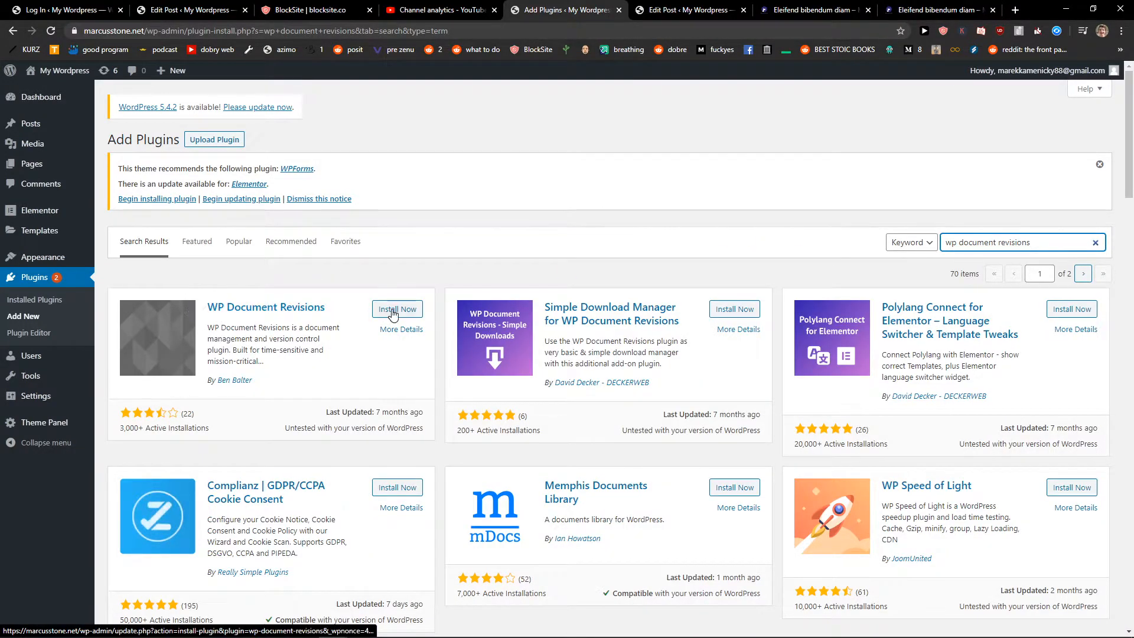
{"action": "left_click", "coordinate": [397, 309]}
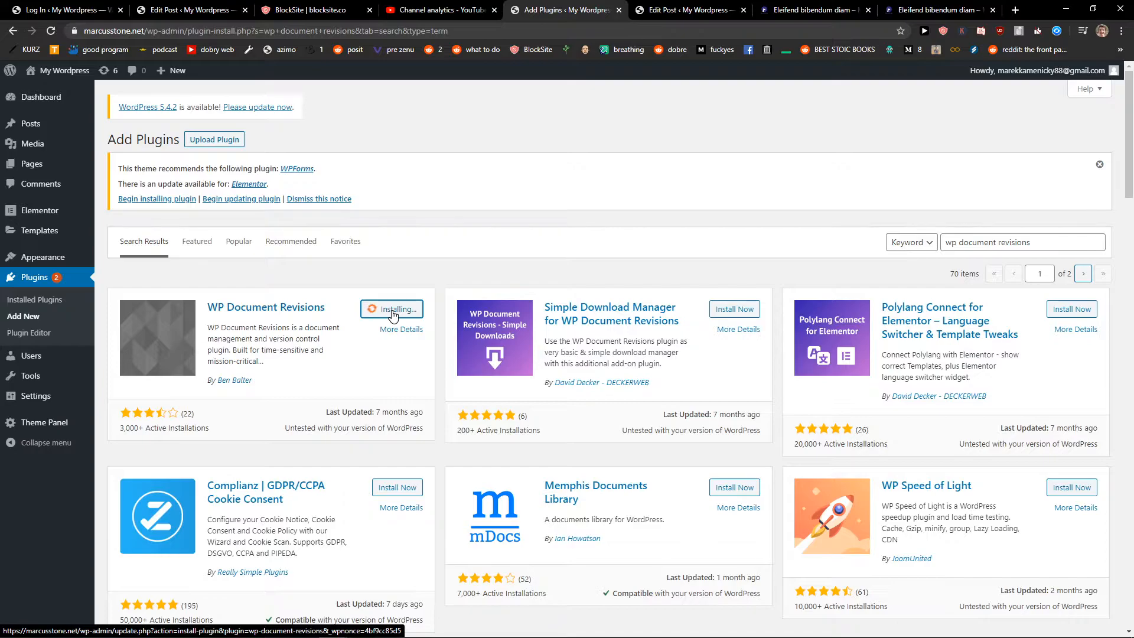
{"action": "scroll", "scroll_direction": "down", "scroll_amount": 3}
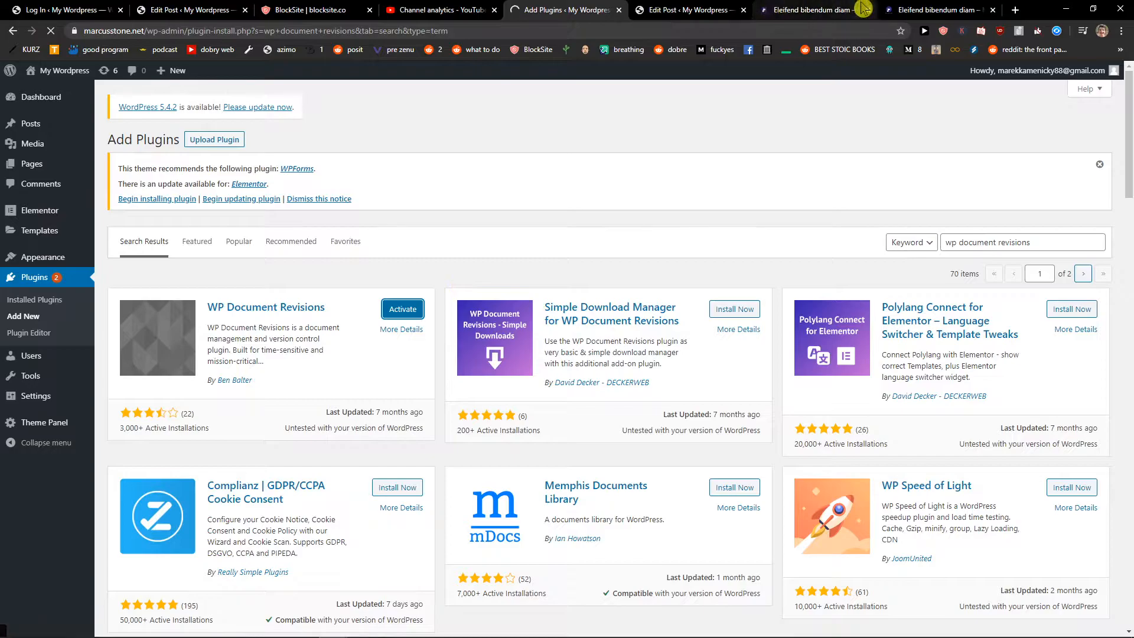
{"action": "left_click", "coordinate": [402, 309]}
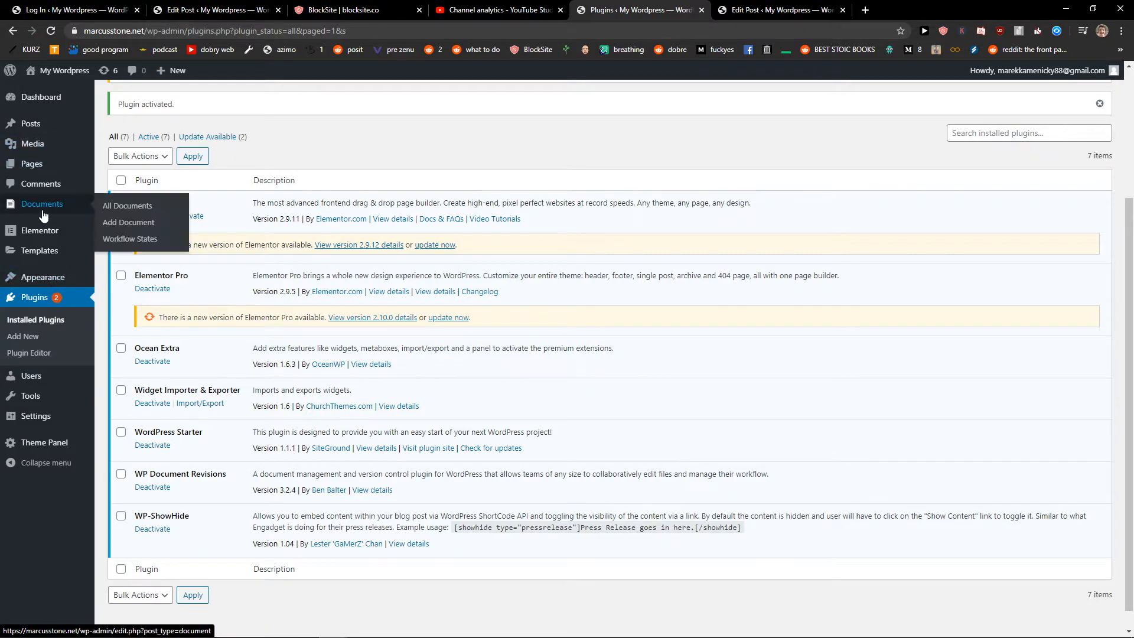
- Start a new document from All Documents and title it 'Bank'
{"action": "left_click", "coordinate": [127, 206]}
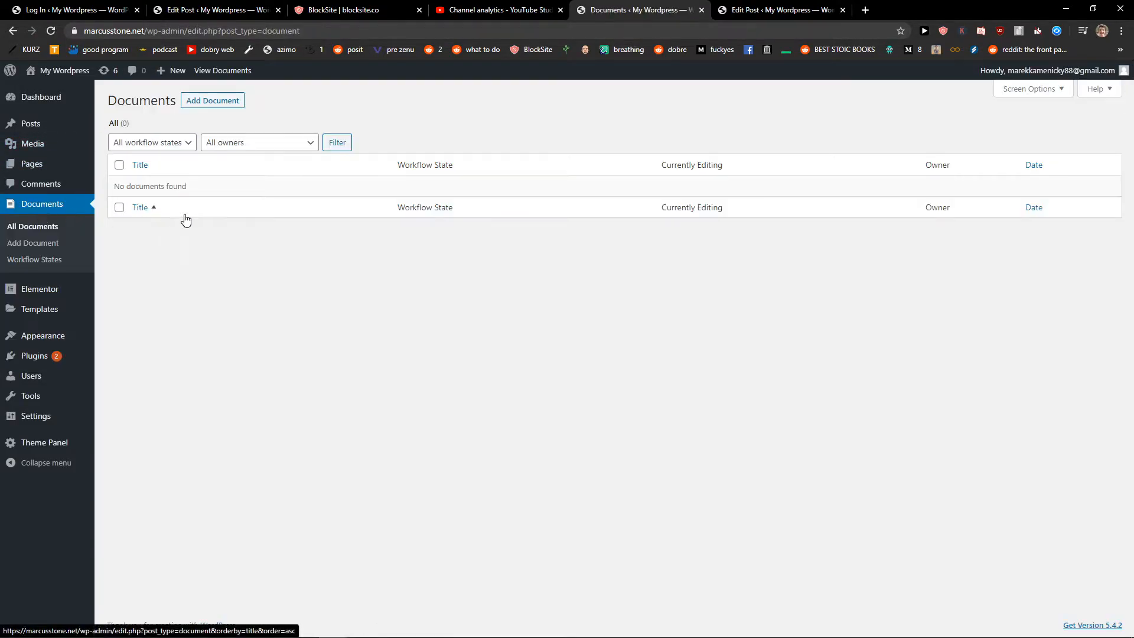
{"action": "left_click", "coordinate": [212, 100]}
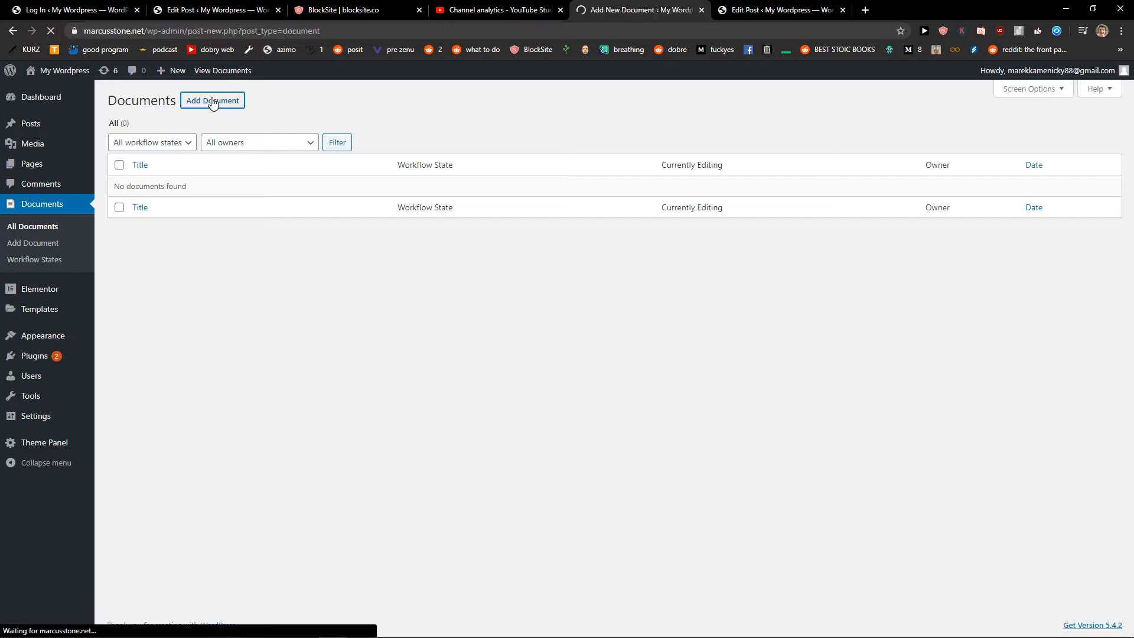
{"action": "left_click", "coordinate": [212, 100]}
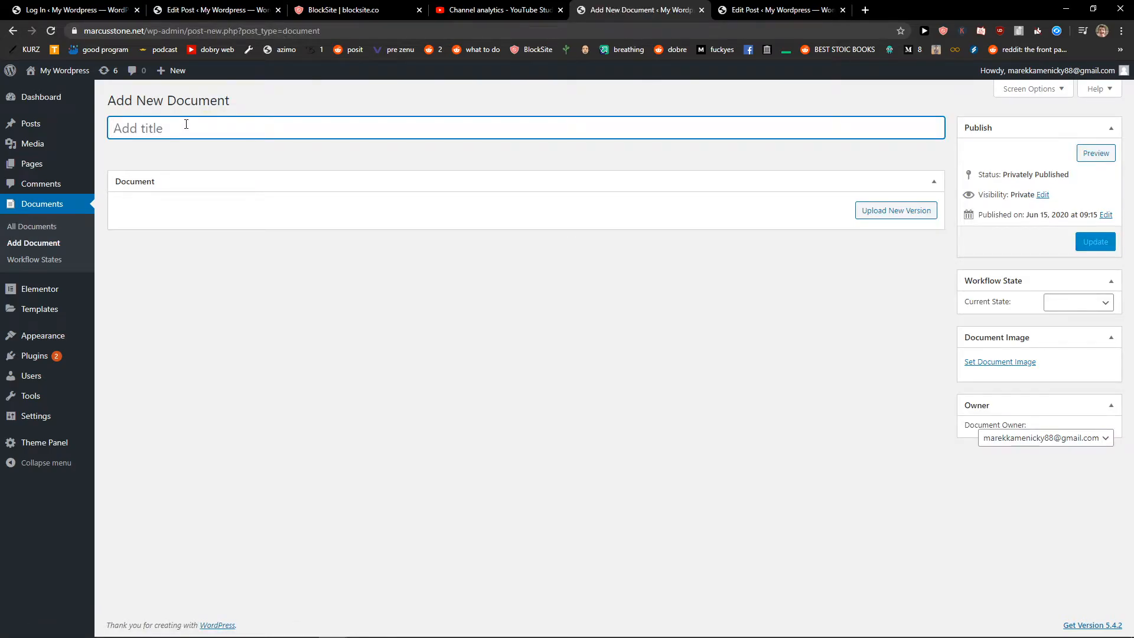
{"action": "type", "text": "Bank"}
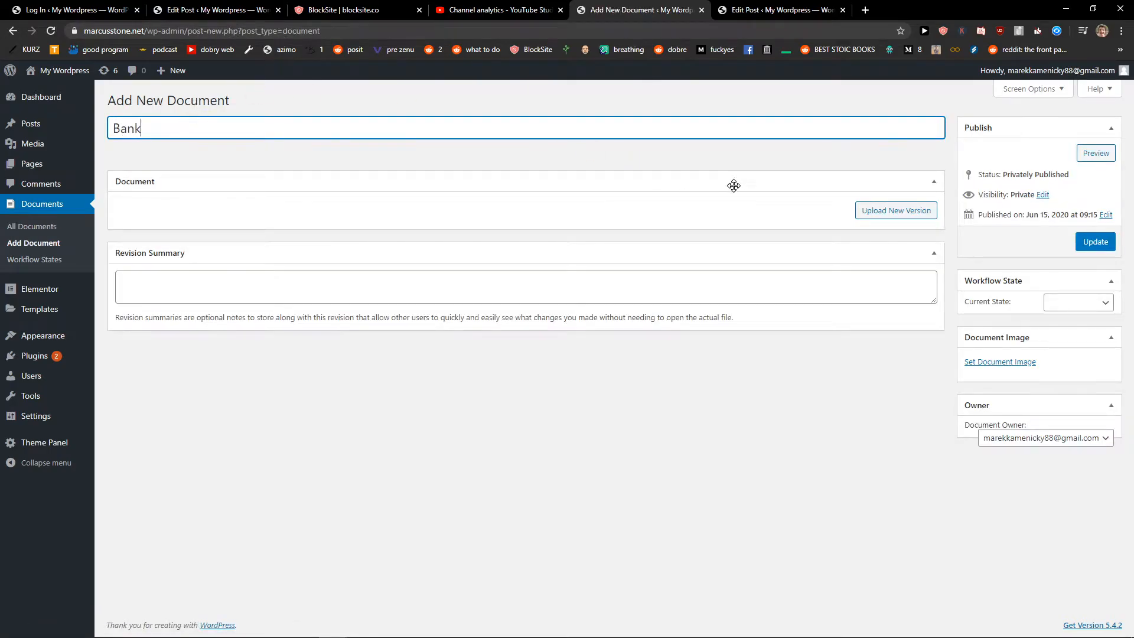
- Upload 2323.txt as a new version of the Bank document, then close the upload window
{"action": "left_click", "coordinate": [895, 210]}
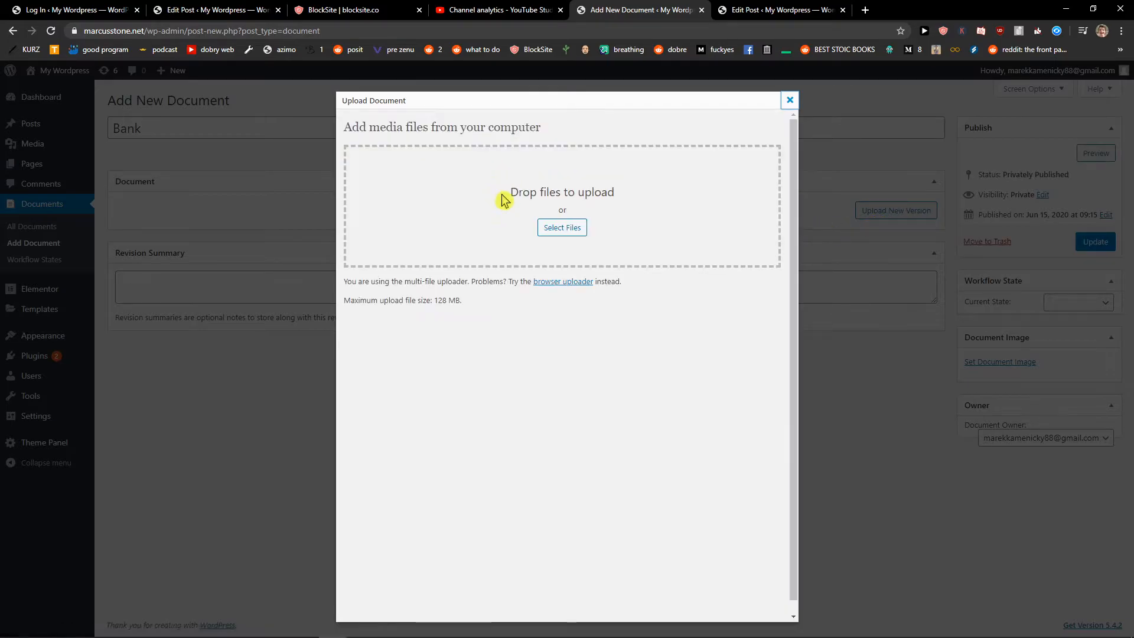
{"action": "left_click", "coordinate": [562, 227]}
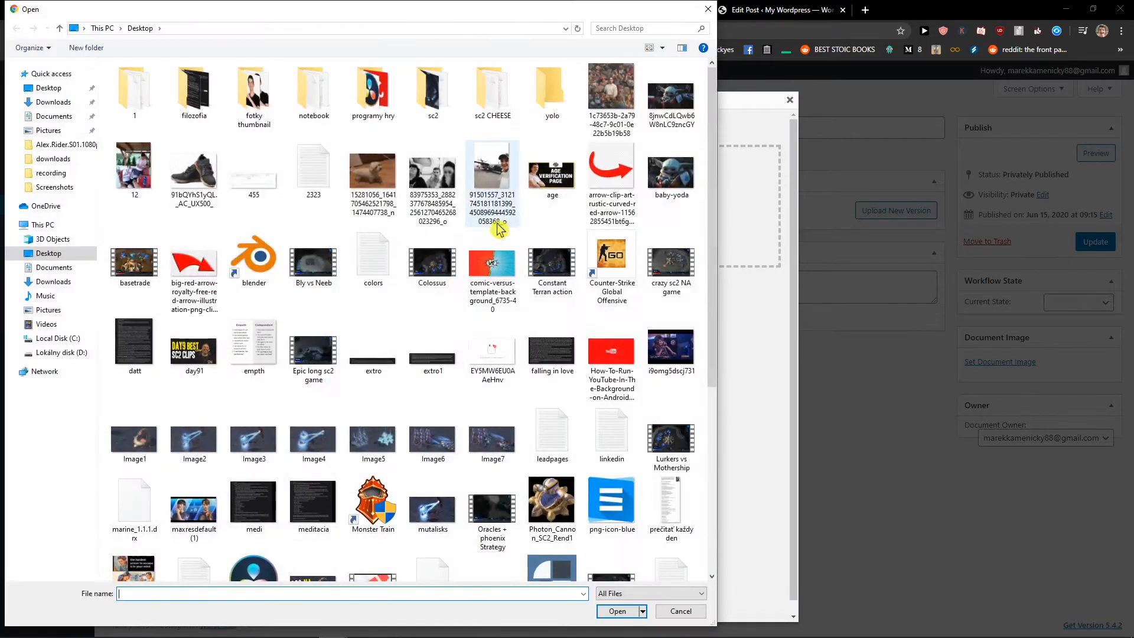
{"action": "scroll", "scroll_direction": "down", "scroll_amount": 3}
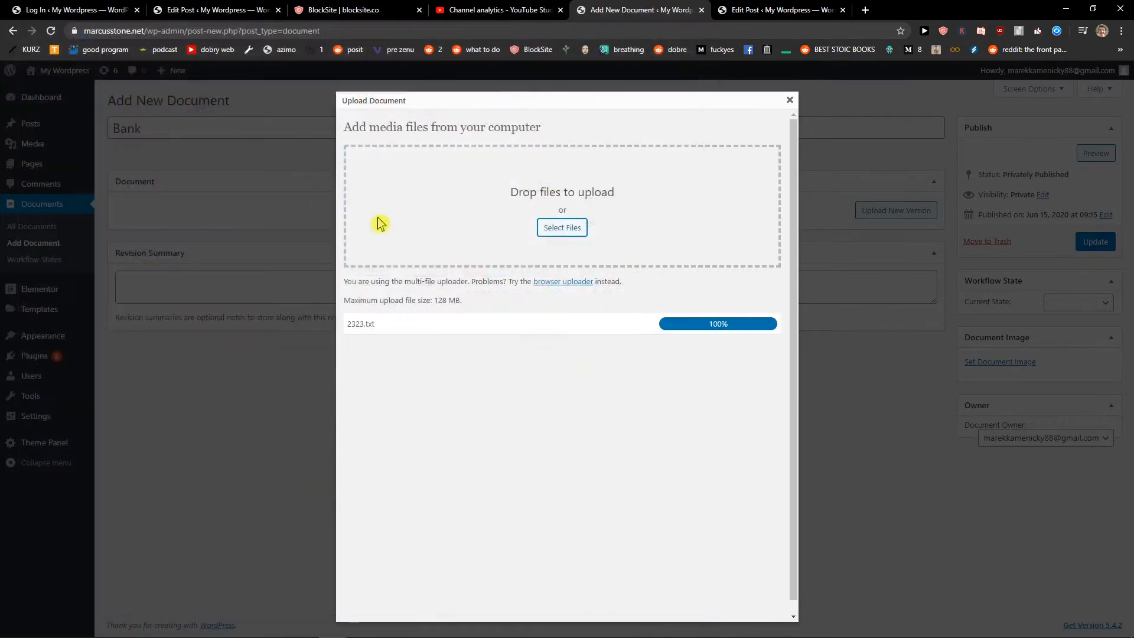
{"action": "left_click", "coordinate": [790, 99]}
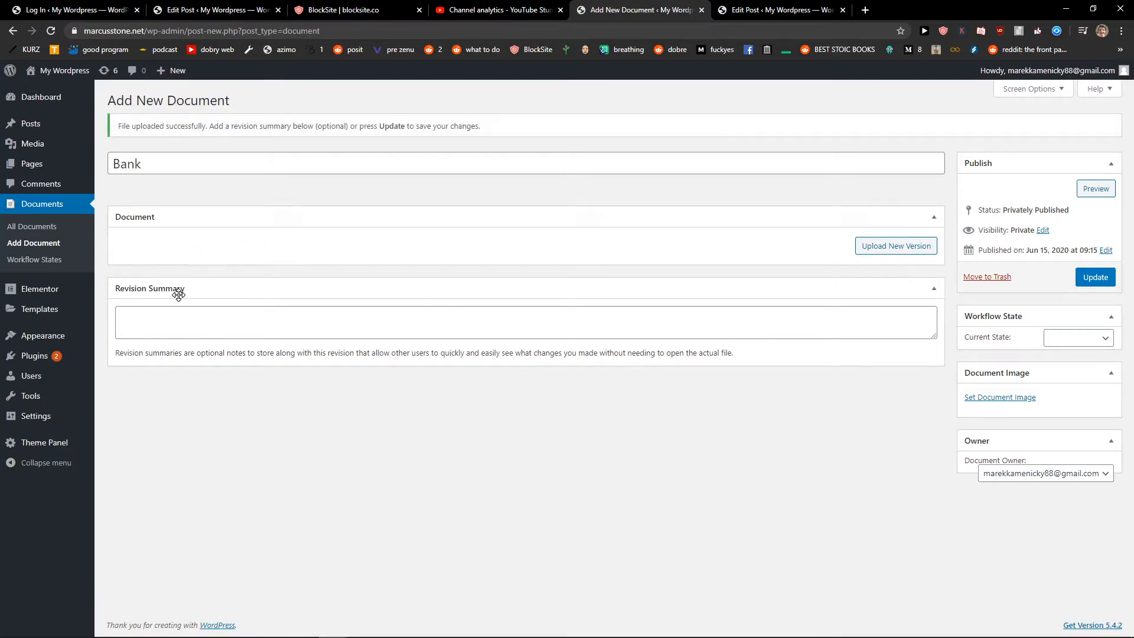
- Set Bank's Current State to Final, update the document, and go to Workflow States
{"action": "left_click", "coordinate": [526, 322]}
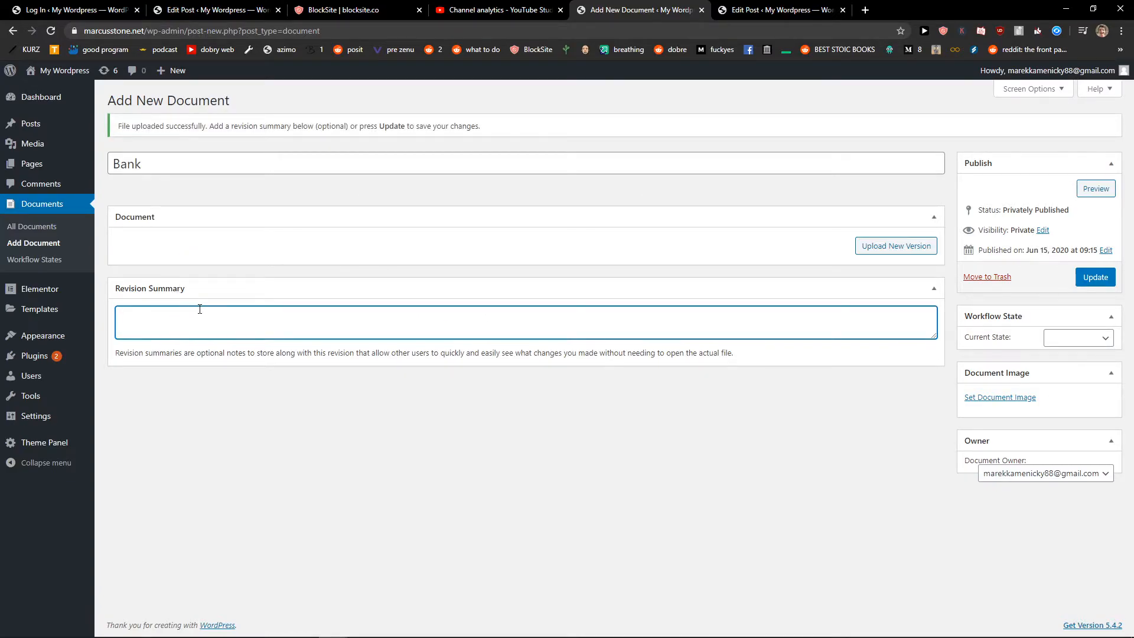
{"action": "left_click", "coordinate": [1077, 337]}
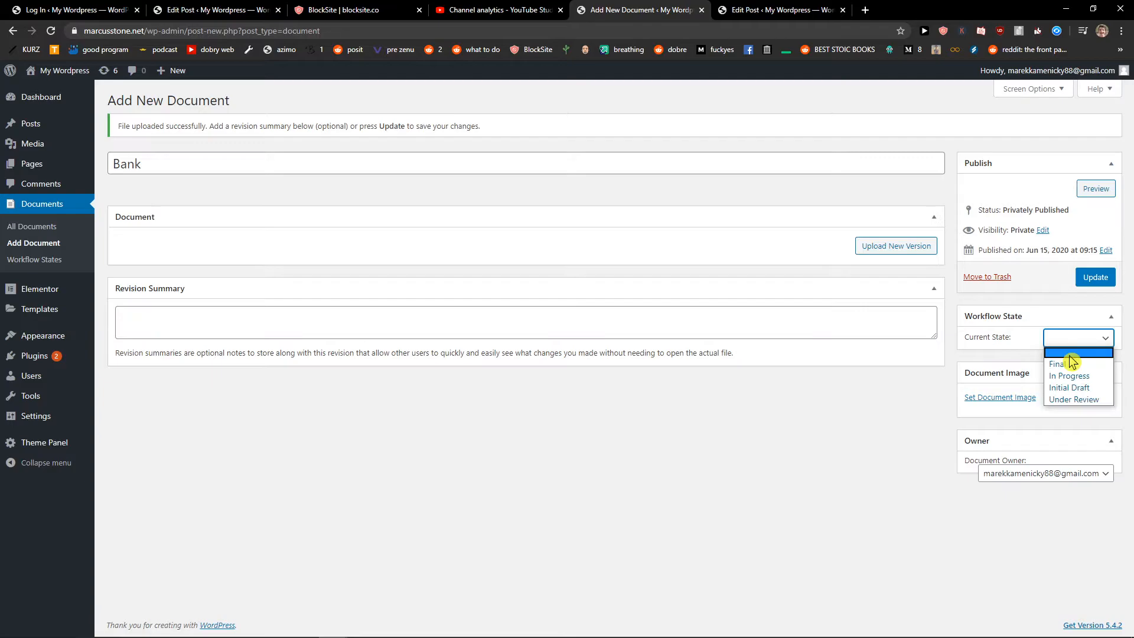
{"action": "left_click", "coordinate": [1058, 363]}
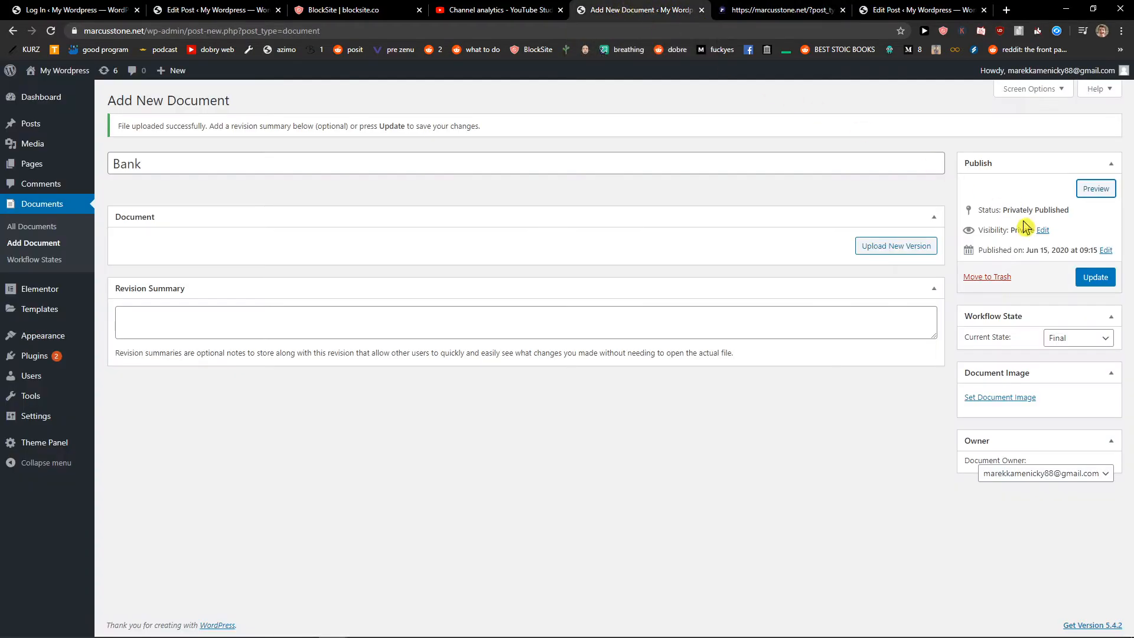
{"action": "left_click", "coordinate": [1095, 277]}
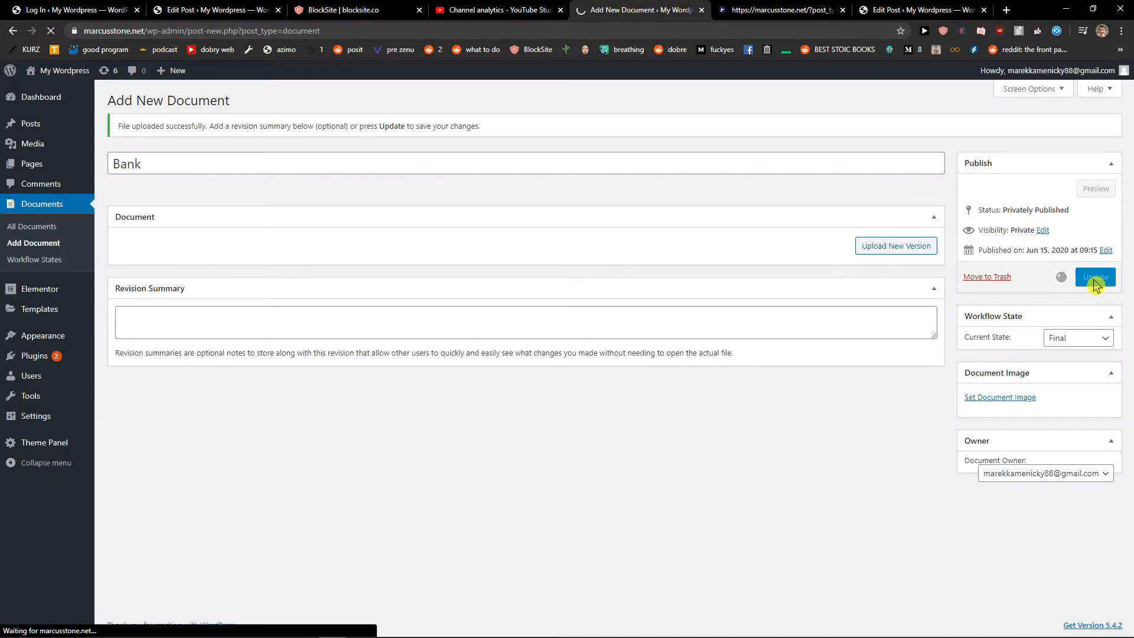
{"action": "left_click", "coordinate": [1093, 277]}
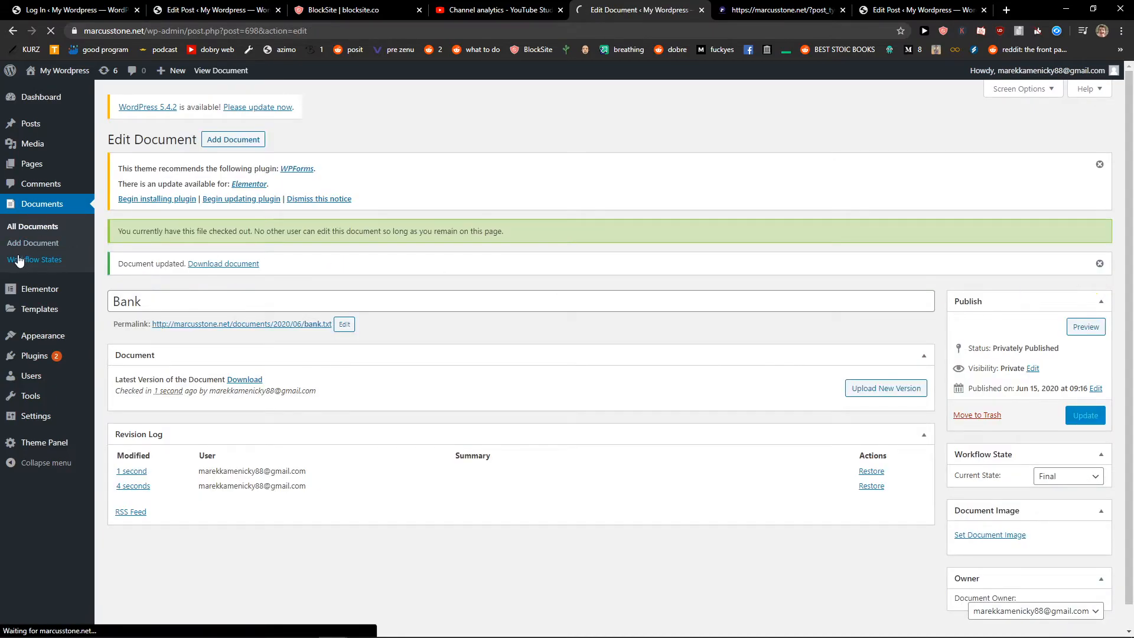
{"action": "left_click", "coordinate": [35, 260]}
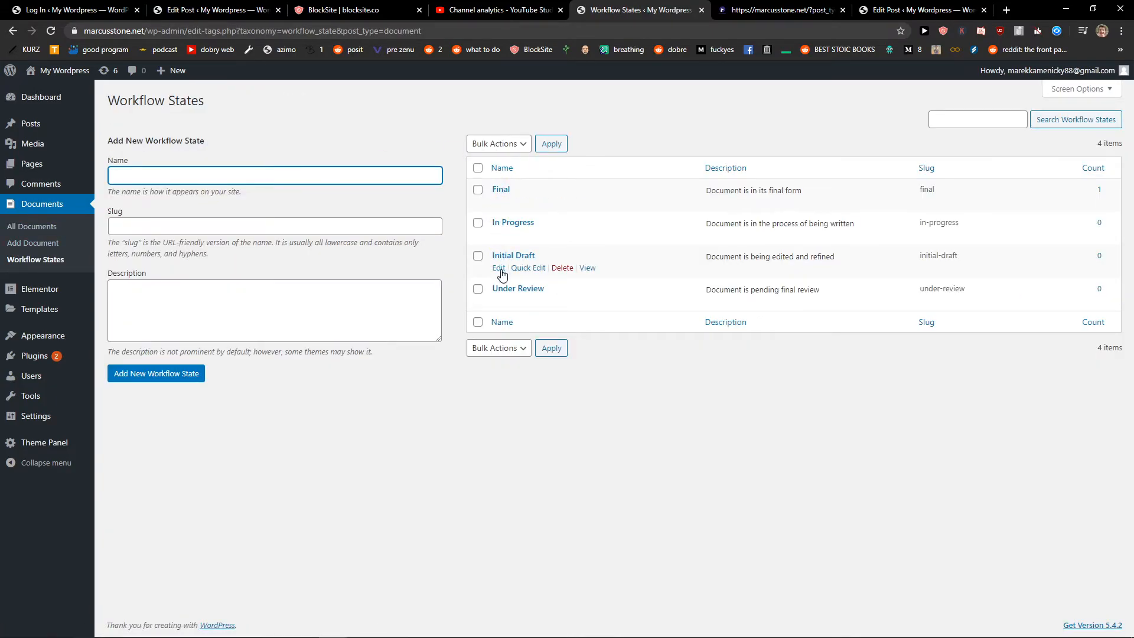
- Open the Final workflow state for editing from the Workflow States list
{"action": "left_click", "coordinate": [501, 168]}
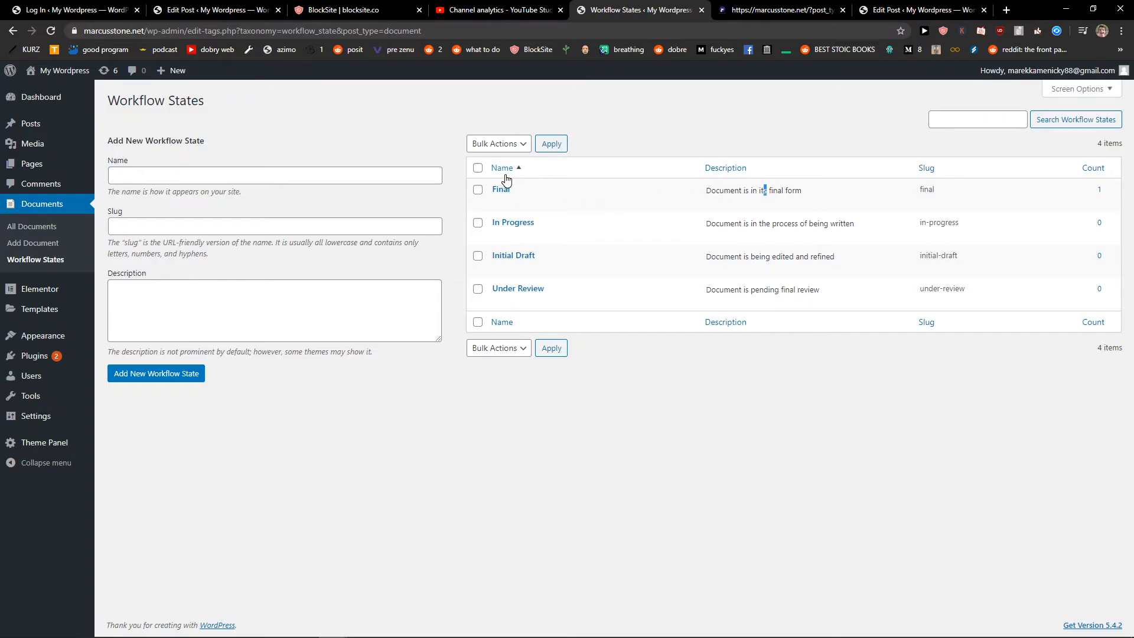
{"action": "left_click", "coordinate": [500, 190]}
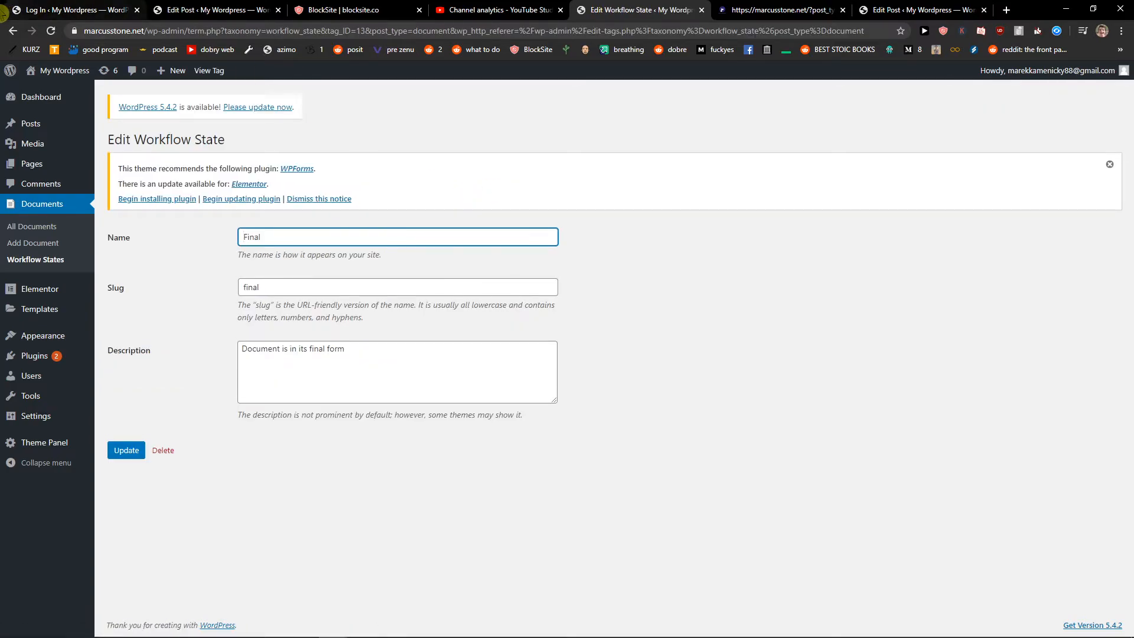